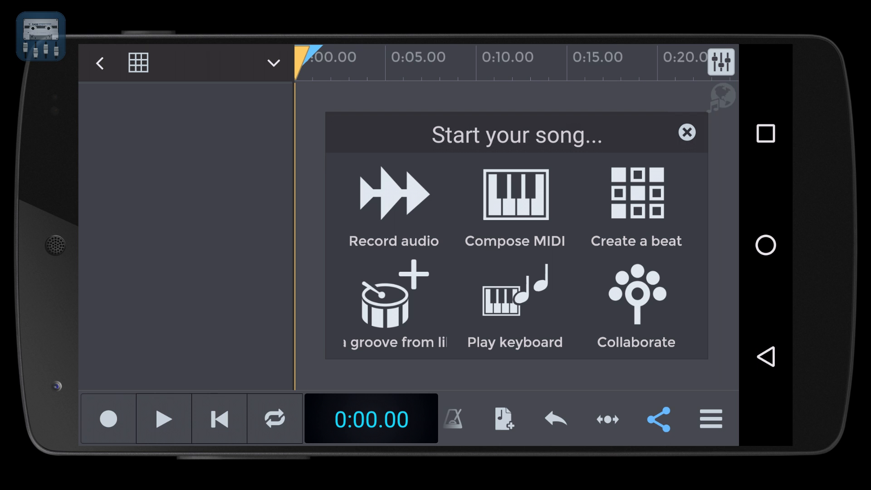
Choose Record audio from the 'Start your song...' menu of the empty song.
left_click(394, 209)
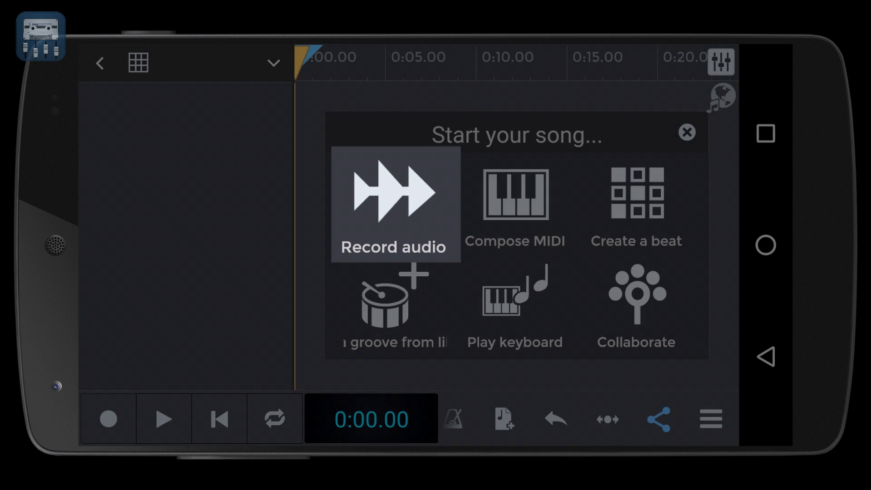